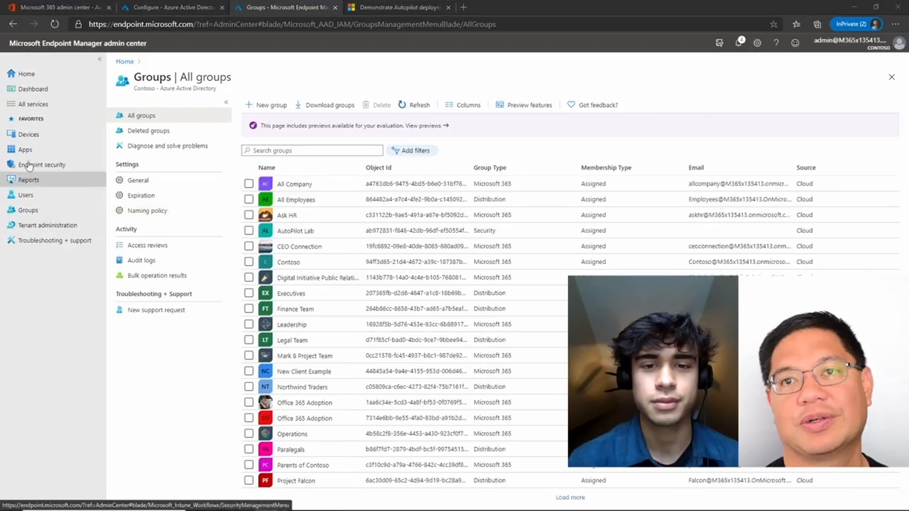
# - Reach Devices > Enroll devices > Deployment Profiles and start creating a new profile
pyautogui.click(28, 133)
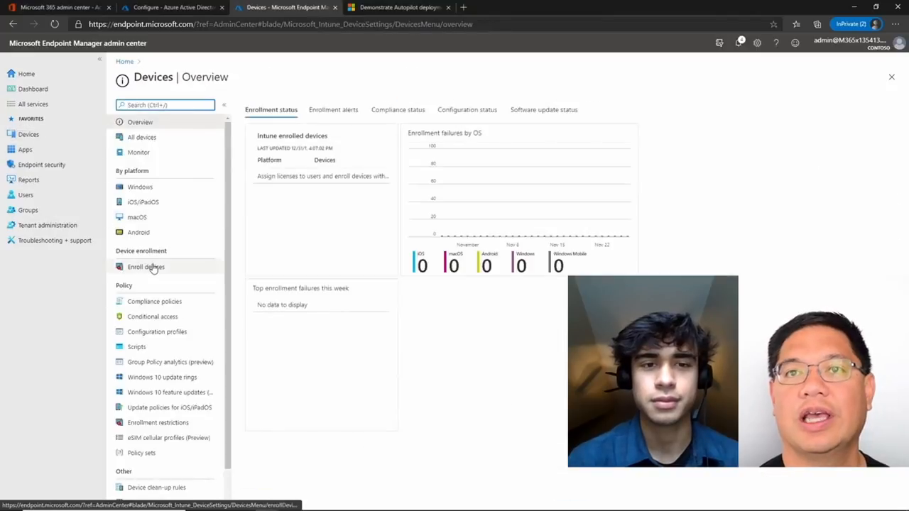
pyautogui.click(144, 267)
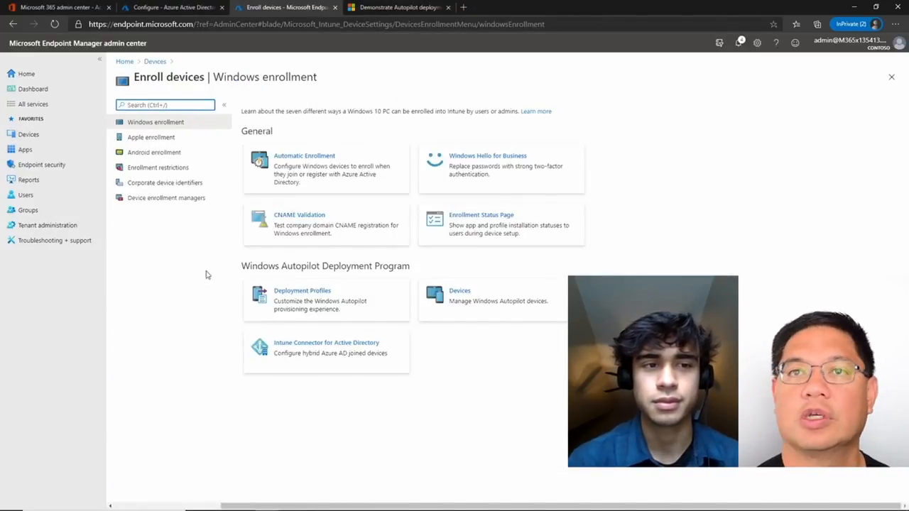
pyautogui.click(301, 290)
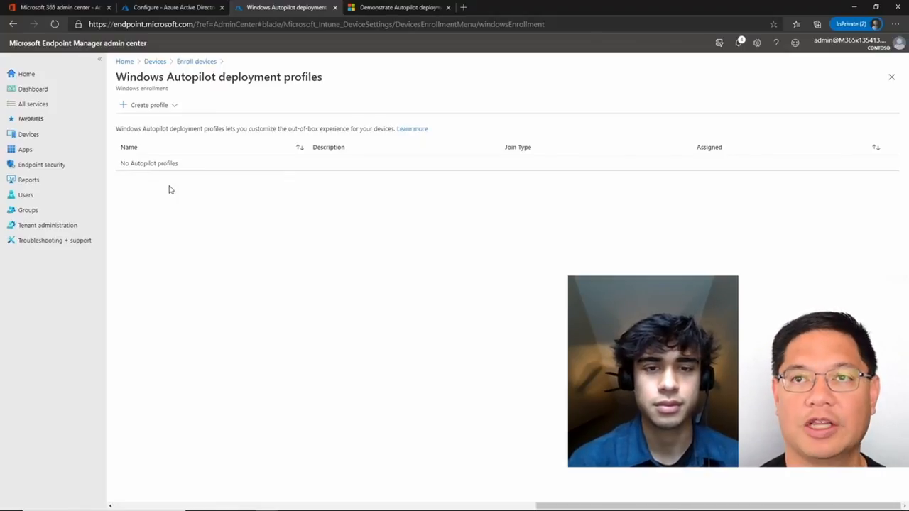
pyautogui.click(149, 105)
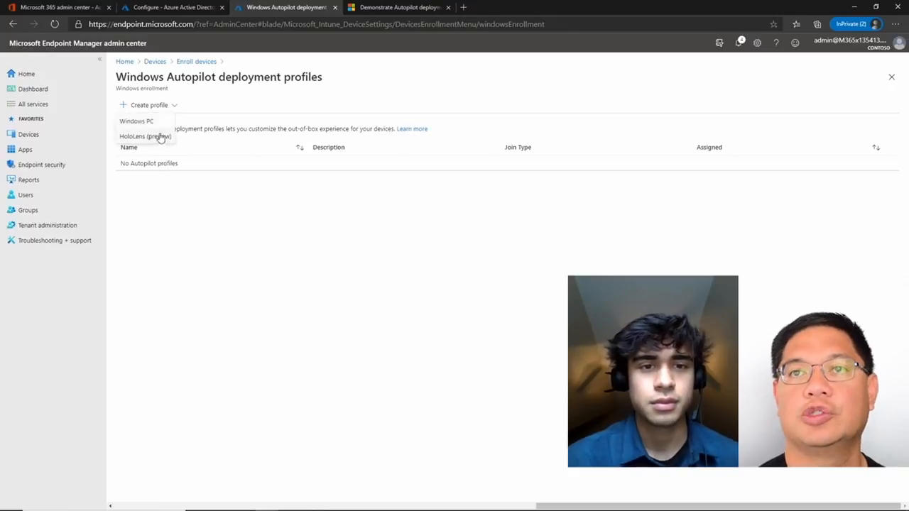
pyautogui.moveTo(136, 120)
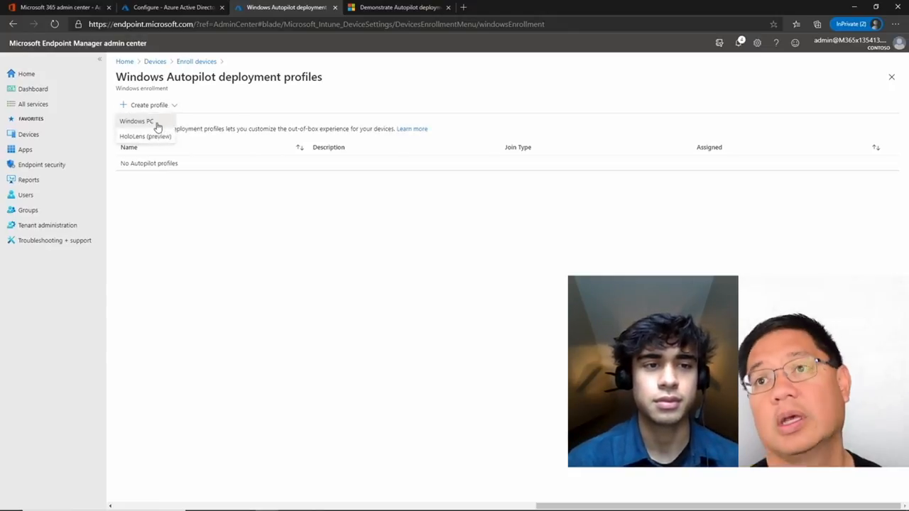
# - Create a Windows PC profile and name it 'Autopilot Lab profile'
pyautogui.click(137, 121)
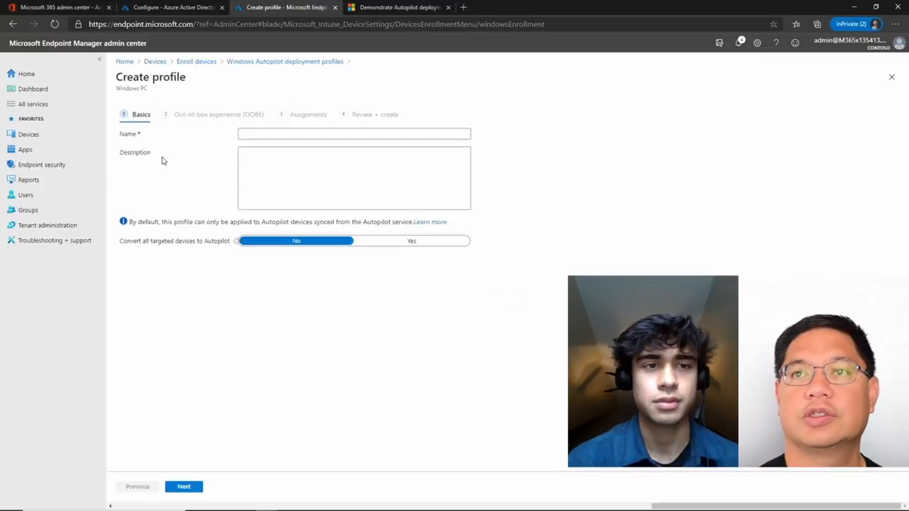
pyautogui.click(354, 133)
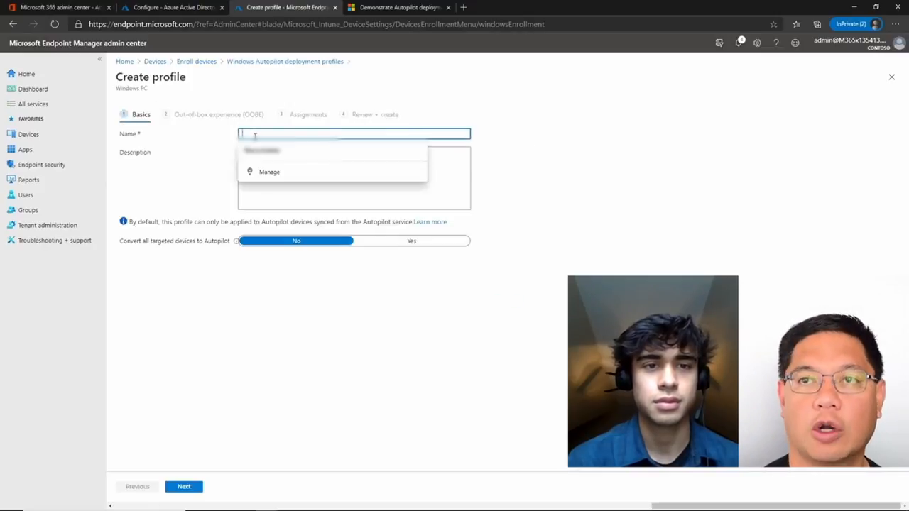
pyautogui.write('Autopilot Lab profile')
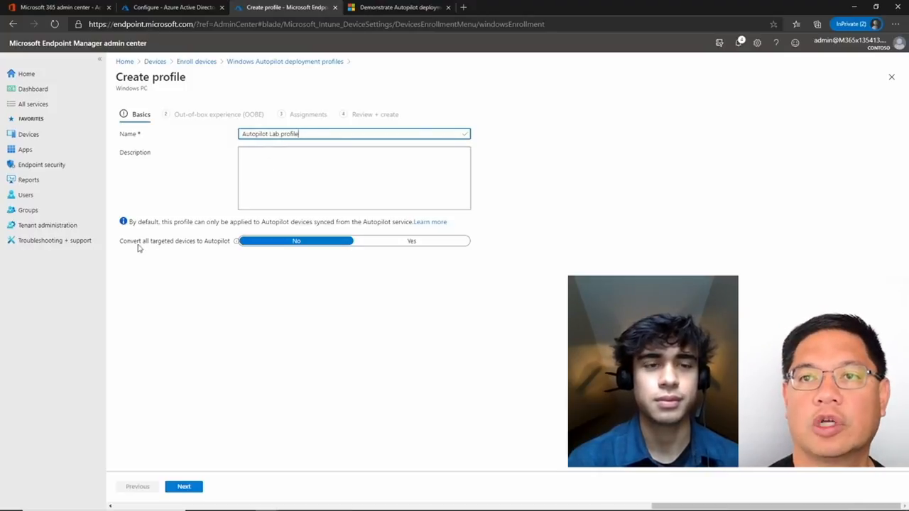
pyautogui.moveTo(199, 253)
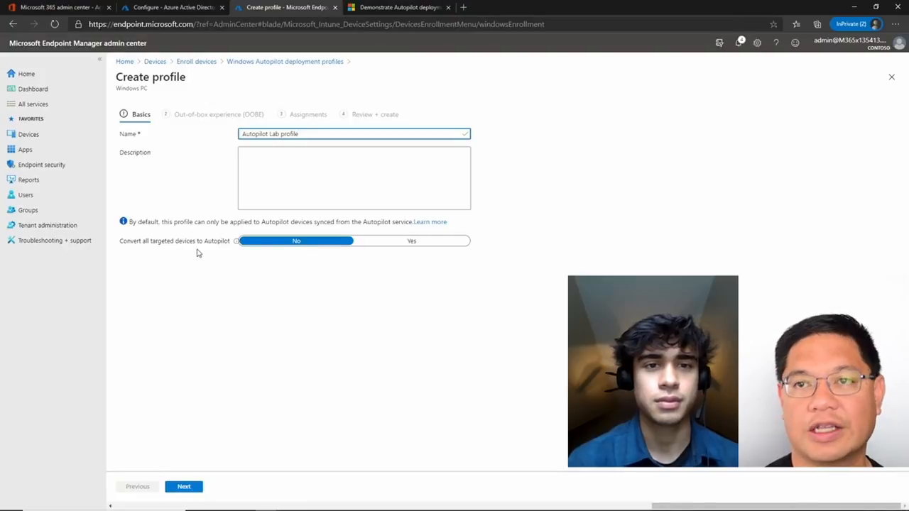
pyautogui.moveTo(248, 389)
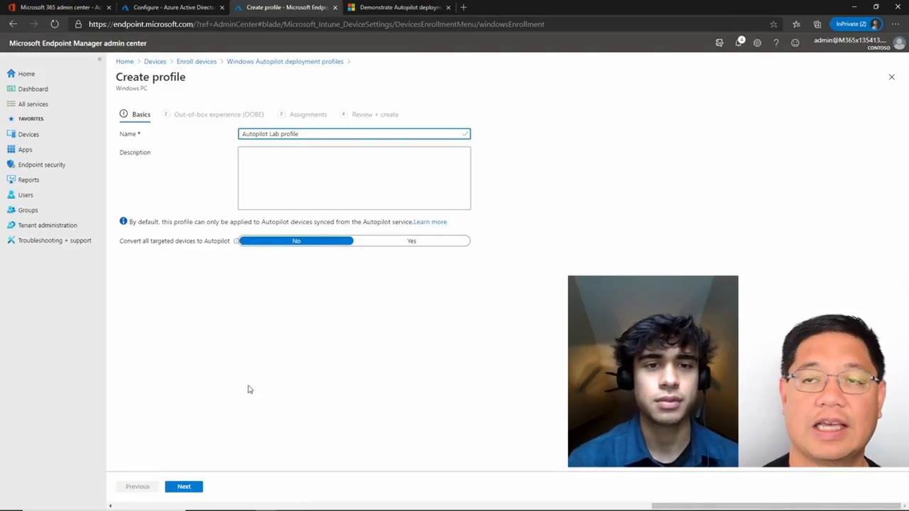
# - Continue to the OOBE settings and keep the deployment mode User-Driven
pyautogui.click(185, 486)
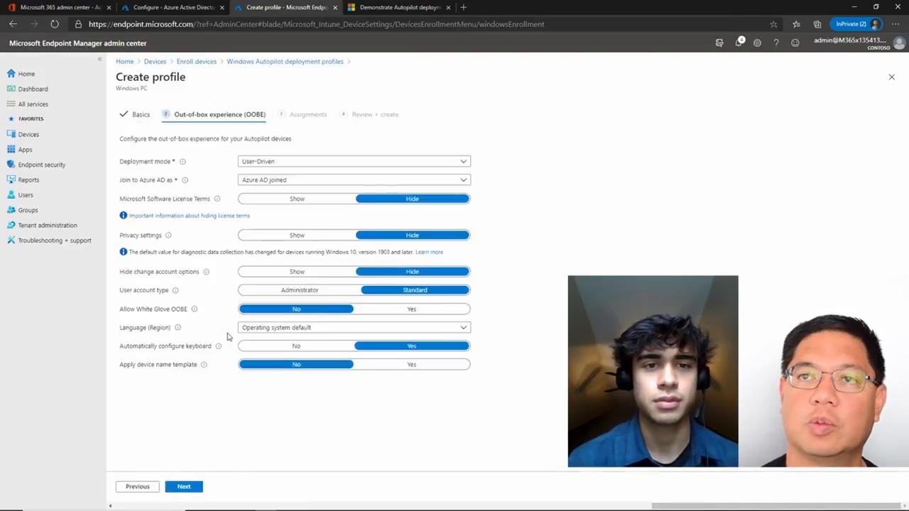
pyautogui.moveTo(490, 227)
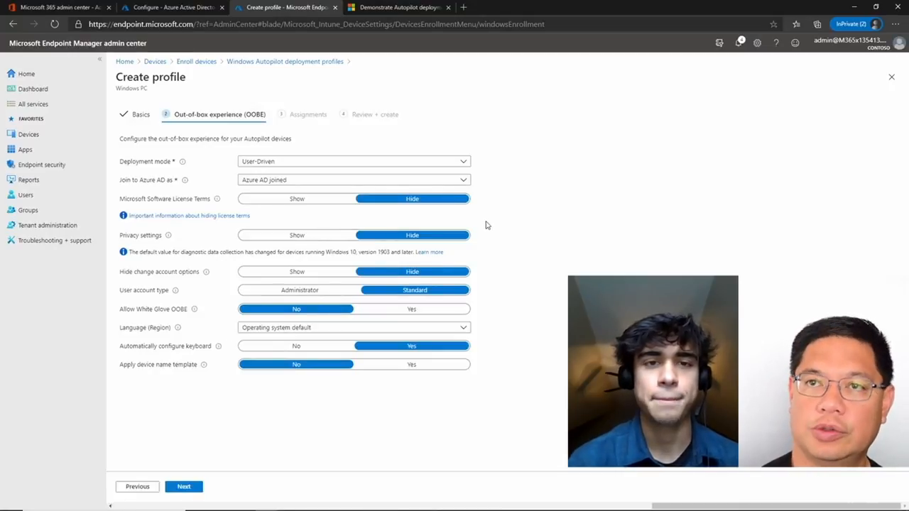
pyautogui.click(353, 161)
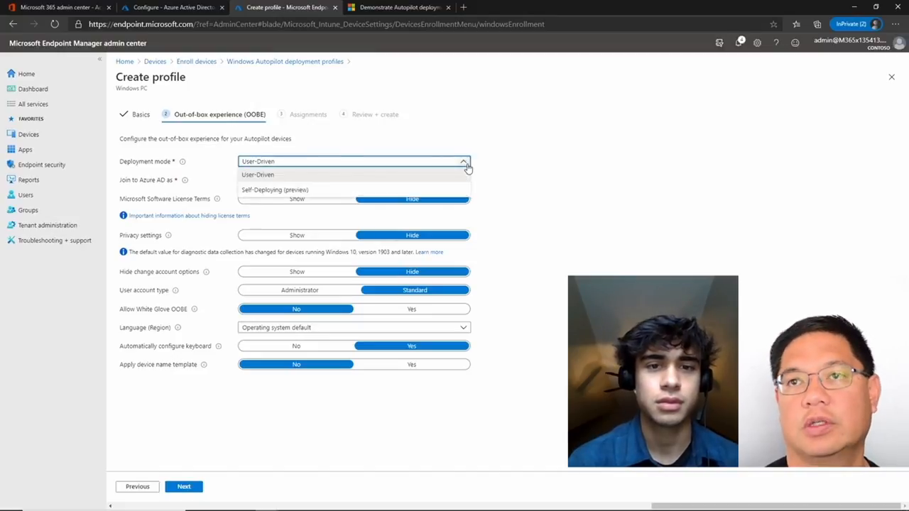
pyautogui.click(257, 174)
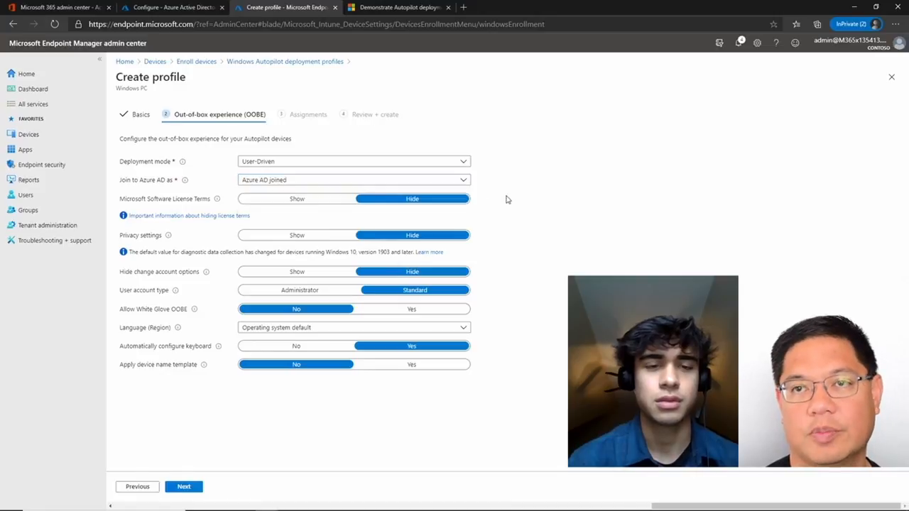
pyautogui.moveTo(350, 246)
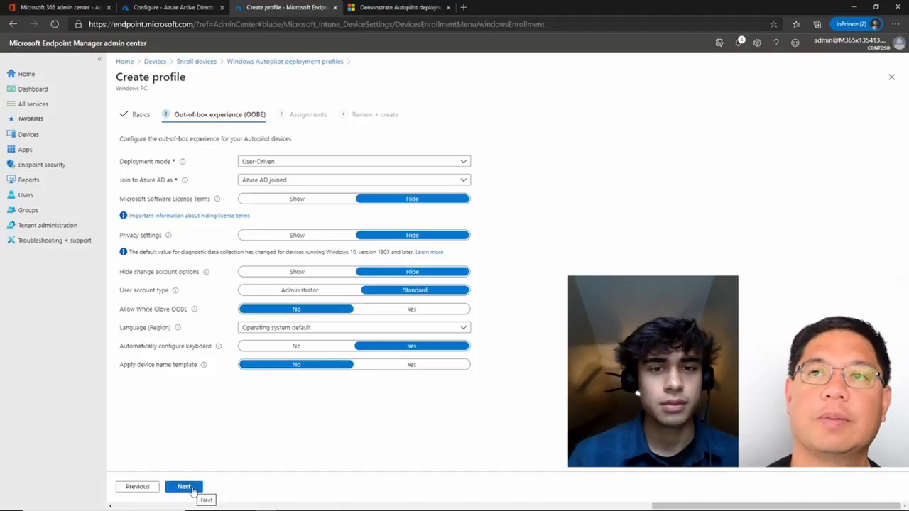
# - Include the AutoPilot Lab group in the profile assignments and reach Review + create
pyautogui.click(185, 486)
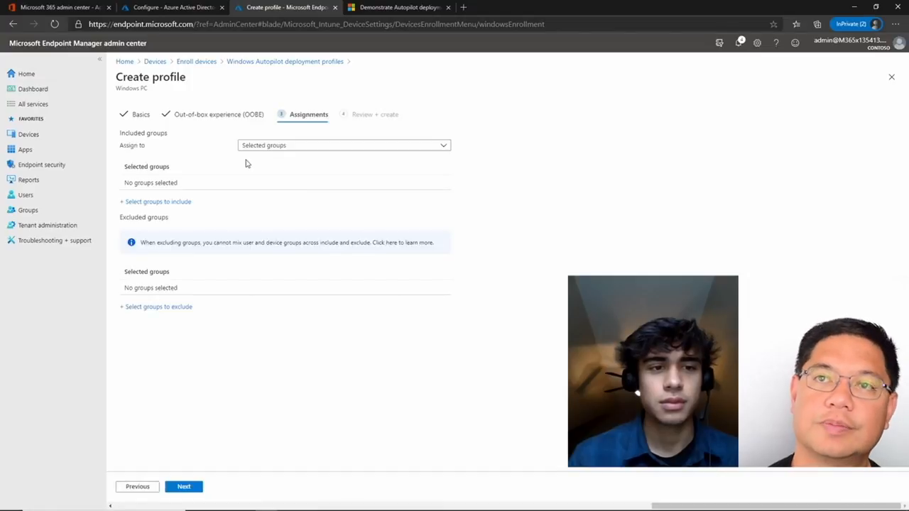
pyautogui.click(158, 202)
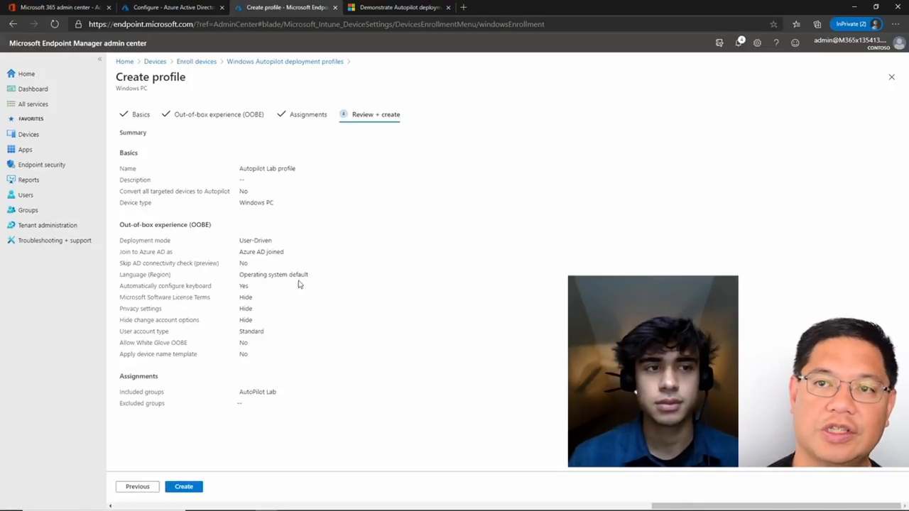
# - Create the Autopilot Lab profile so it lists as Azure AD joined and assigned
pyautogui.click(184, 486)
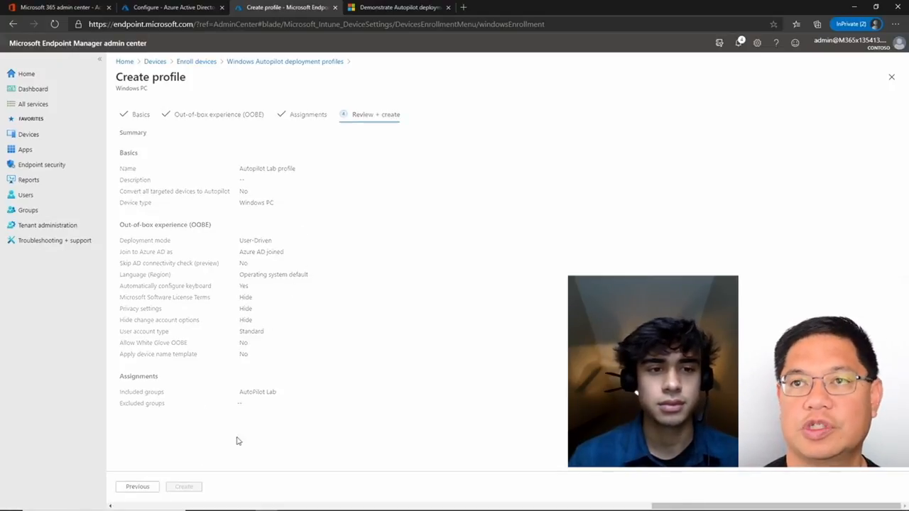
pyautogui.click(183, 486)
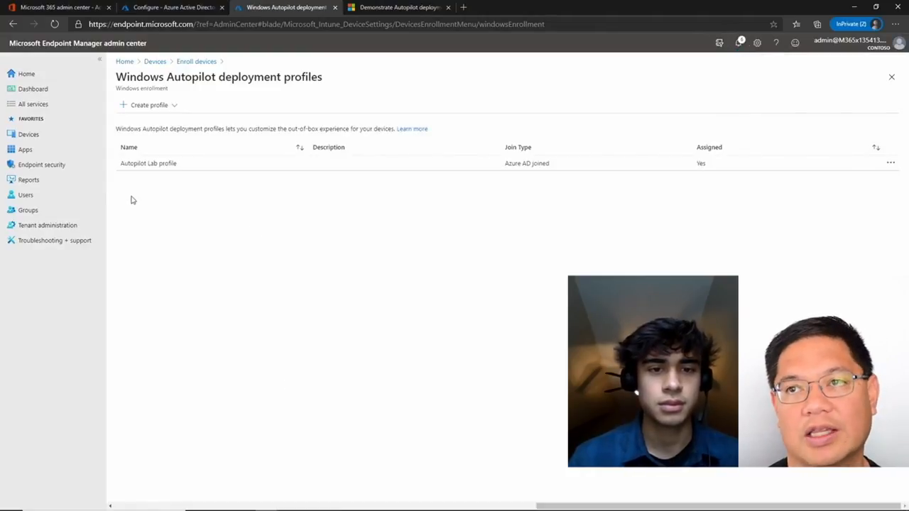
pyautogui.moveTo(455, 211)
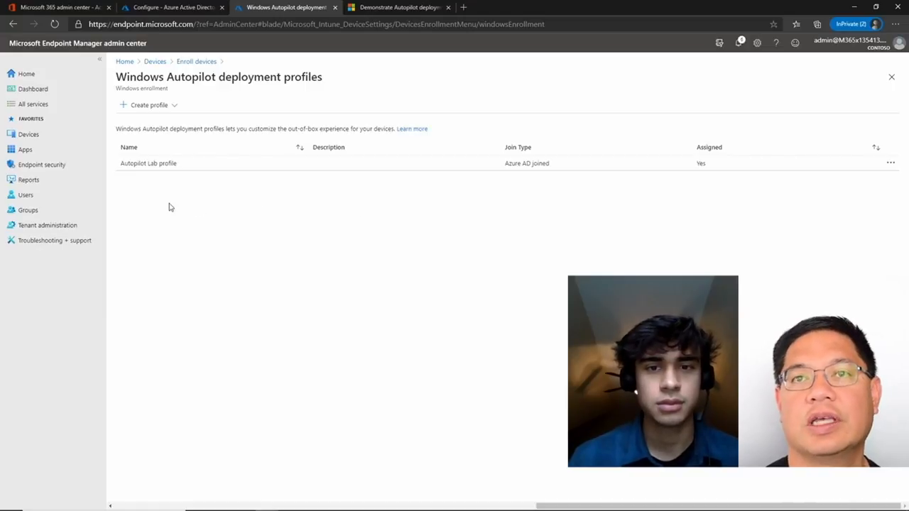
# - Sync the Windows Autopilot devices list so the VM's profile status shows Assigned
pyautogui.click(28, 134)
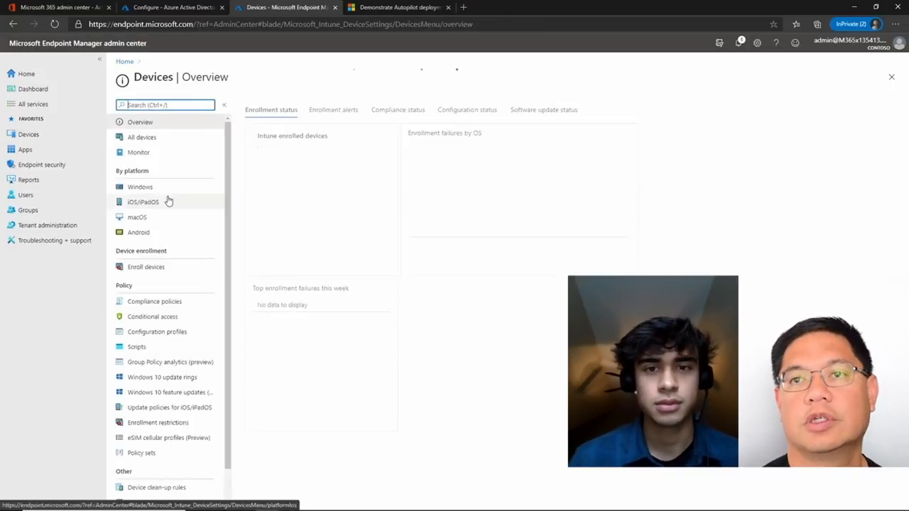
pyautogui.click(145, 267)
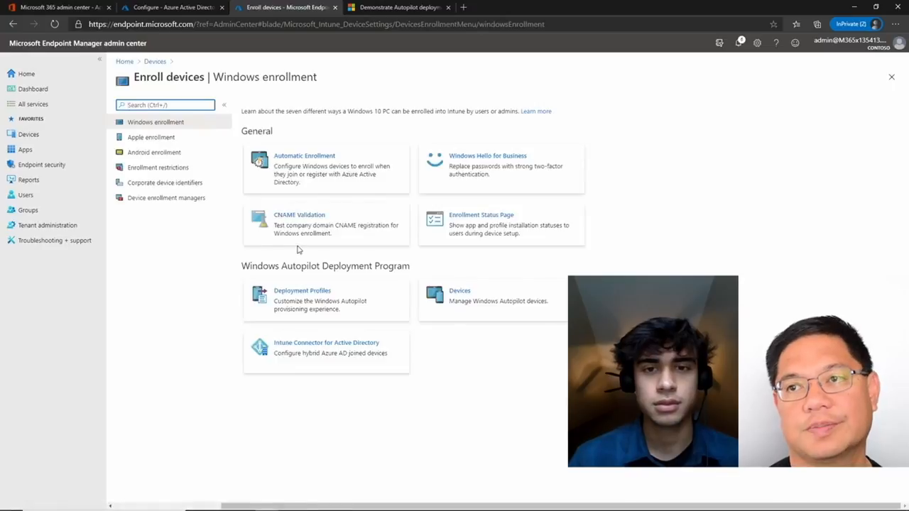
pyautogui.click(460, 290)
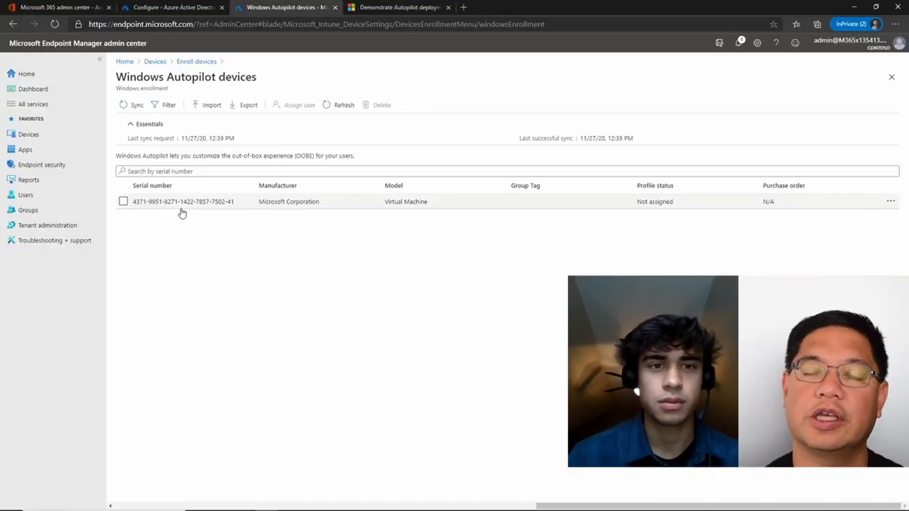
pyautogui.moveTo(136, 105)
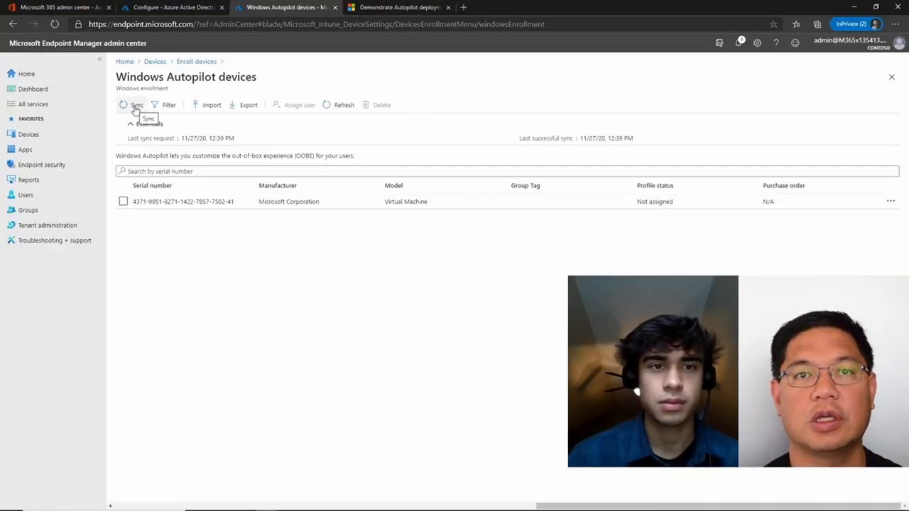
pyautogui.click(136, 105)
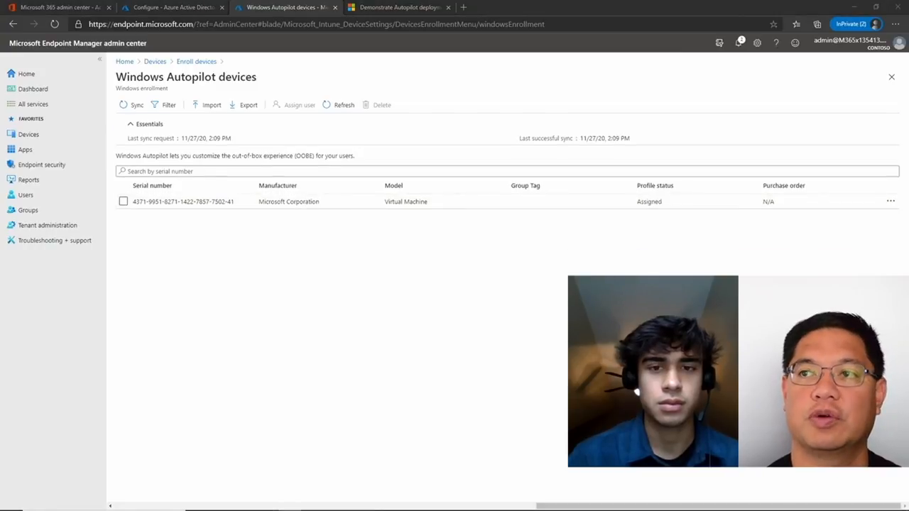
pyautogui.moveTo(398, 267)
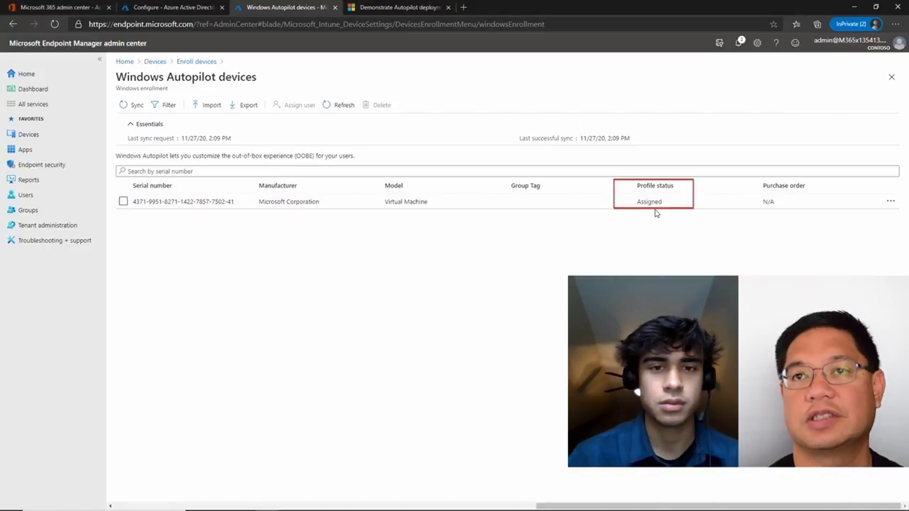
pyautogui.moveTo(652, 230)
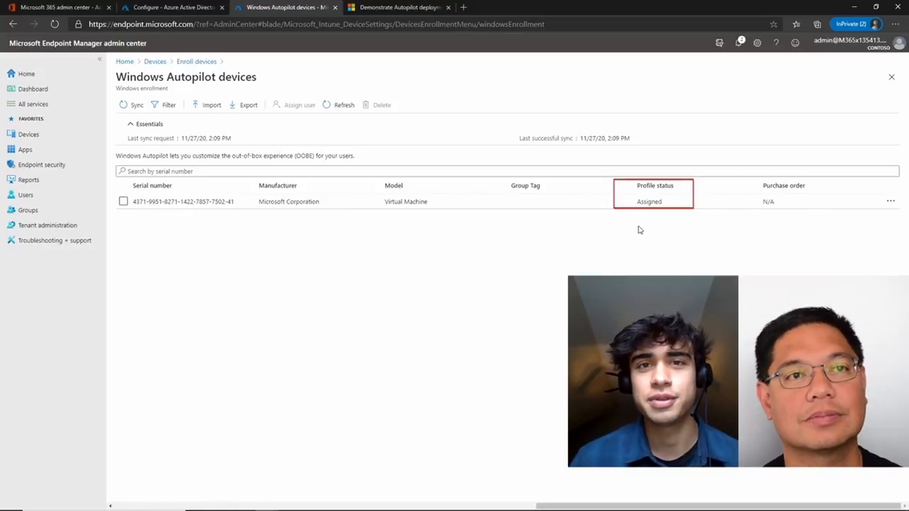
pyautogui.moveTo(608, 238)
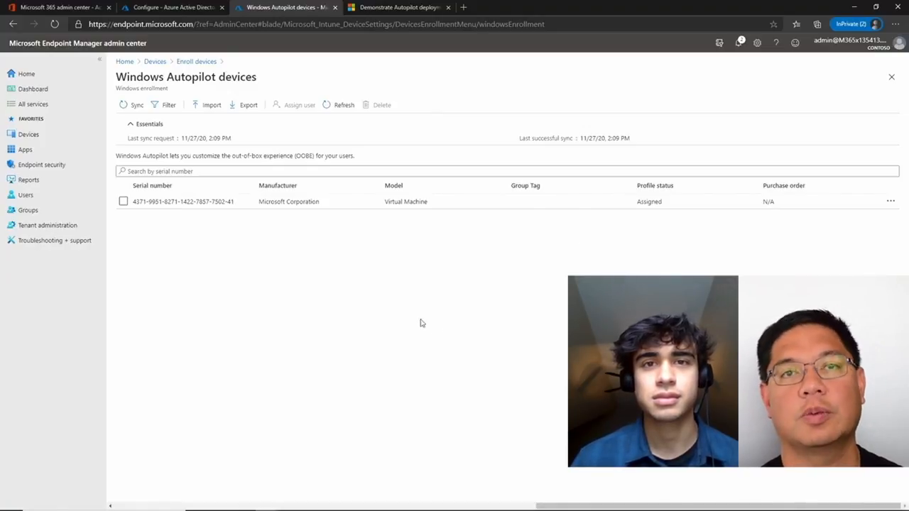
pyautogui.moveTo(291, 264)
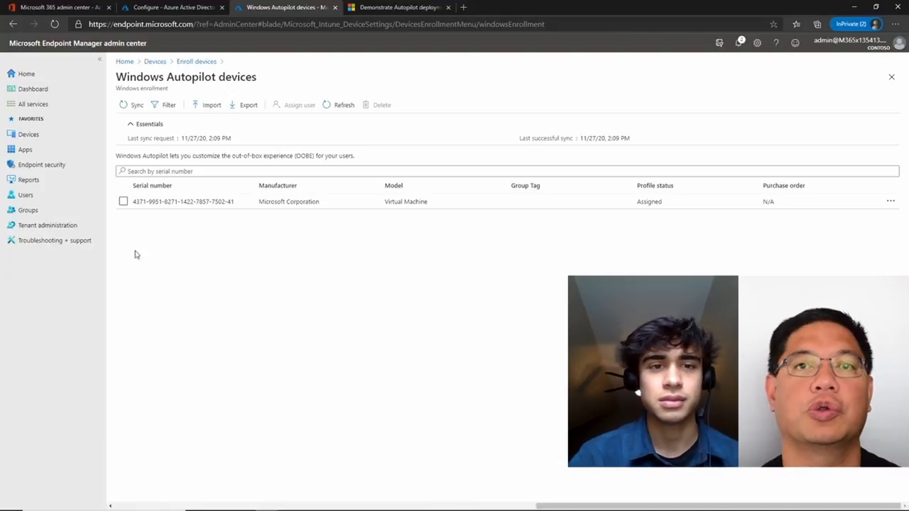
pyautogui.moveTo(25, 195)
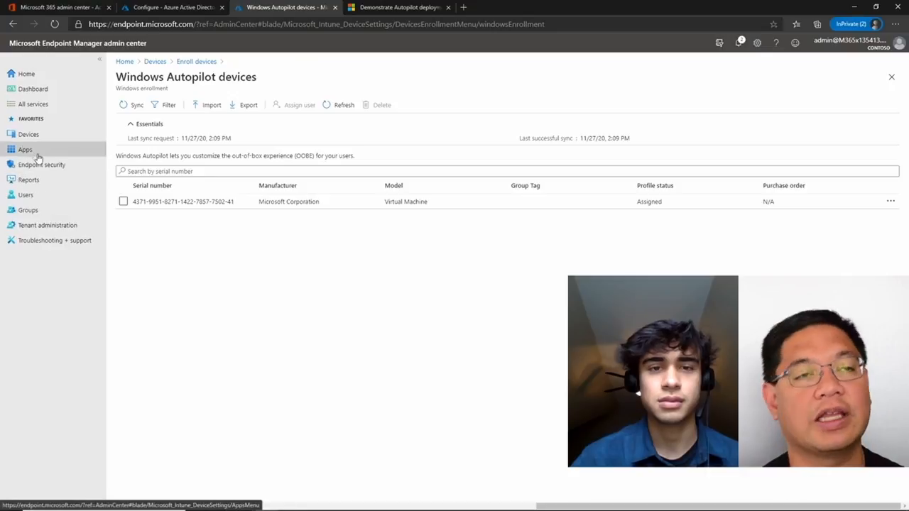
# - View the properties of Microsoft 365 Apps for Windows 10 under Apps > Windows
pyautogui.click(26, 149)
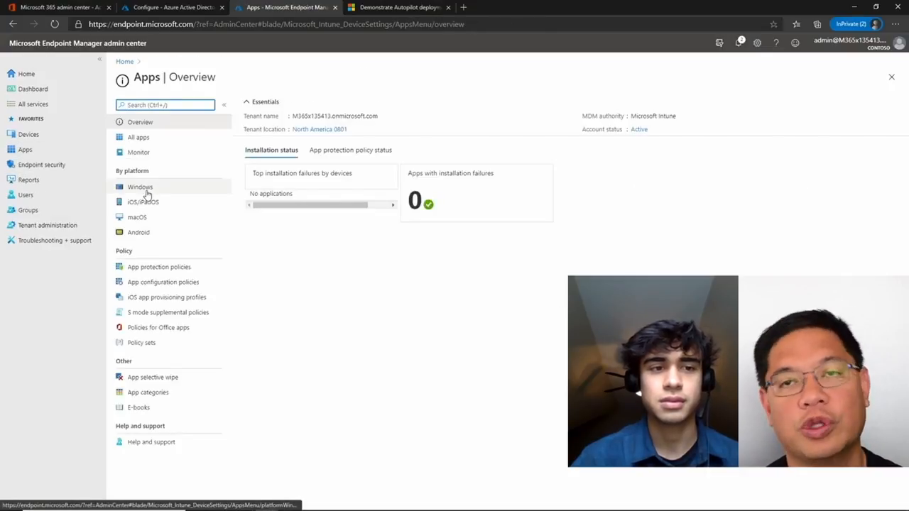
pyautogui.click(140, 188)
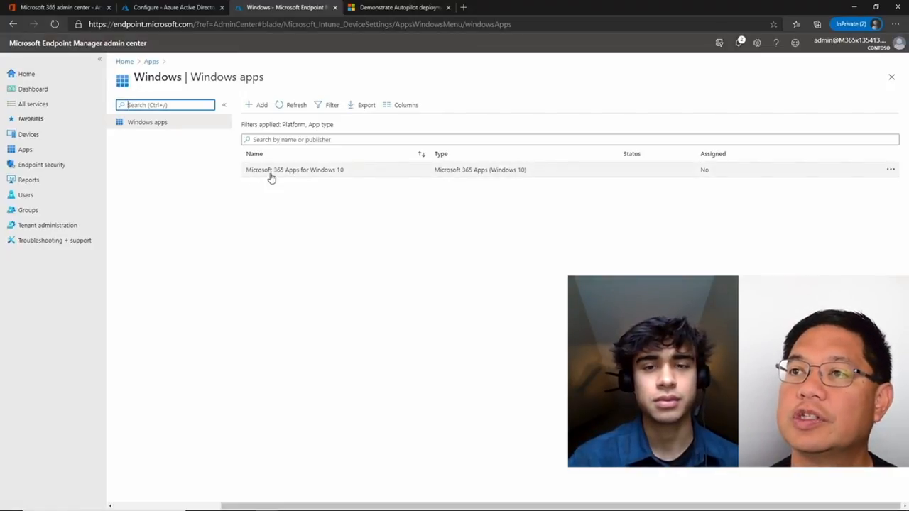
pyautogui.click(294, 169)
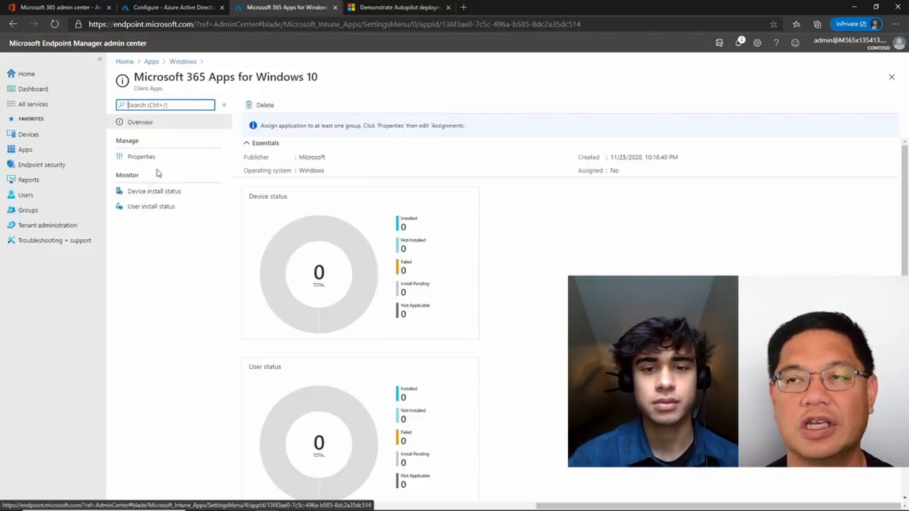
pyautogui.click(141, 156)
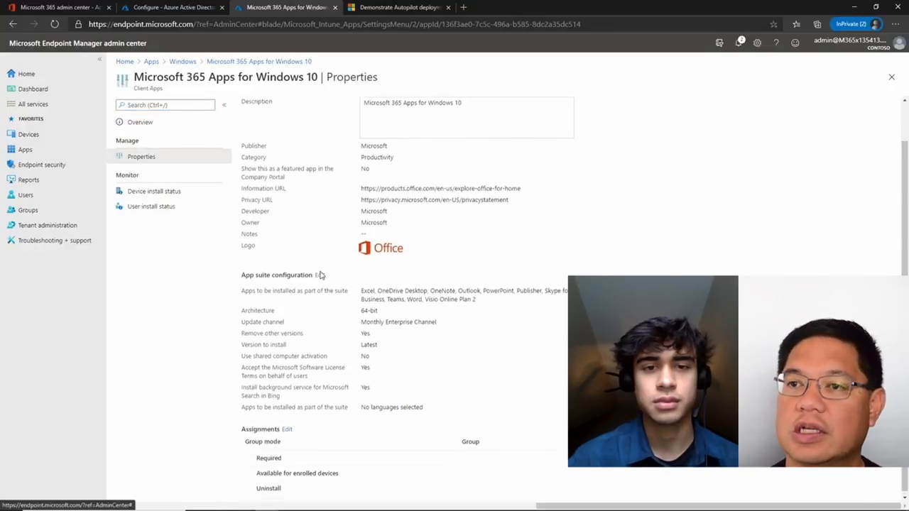
pyautogui.scroll(-3)
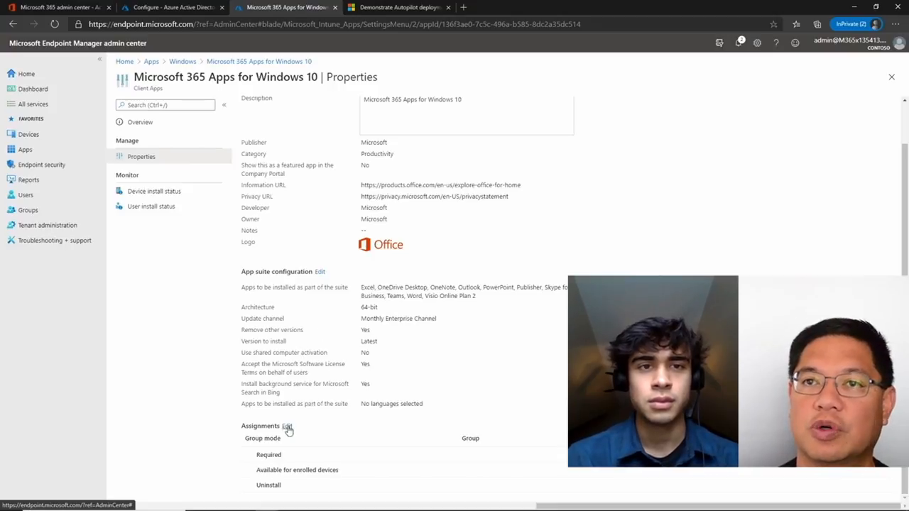
# - Add the AutoPilot Lab group as a Required assignment for the app
pyautogui.click(287, 426)
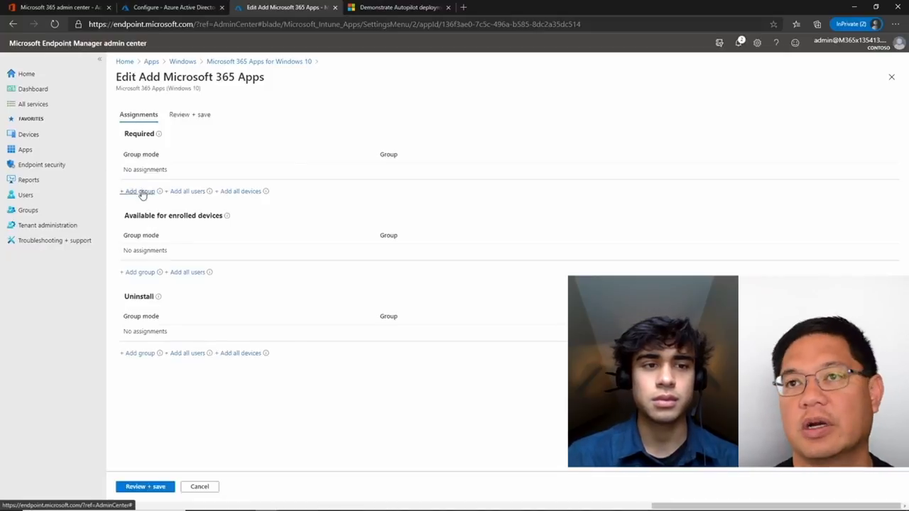
pyautogui.click(137, 190)
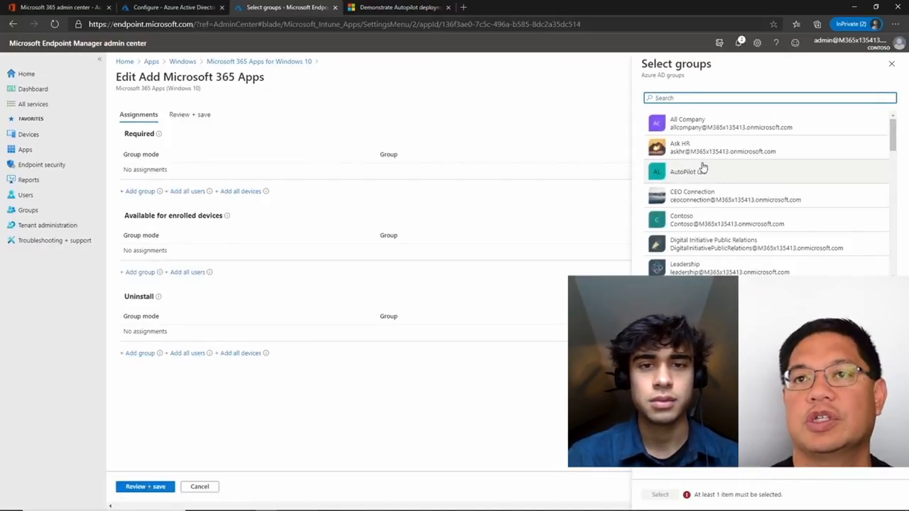
pyautogui.click(699, 171)
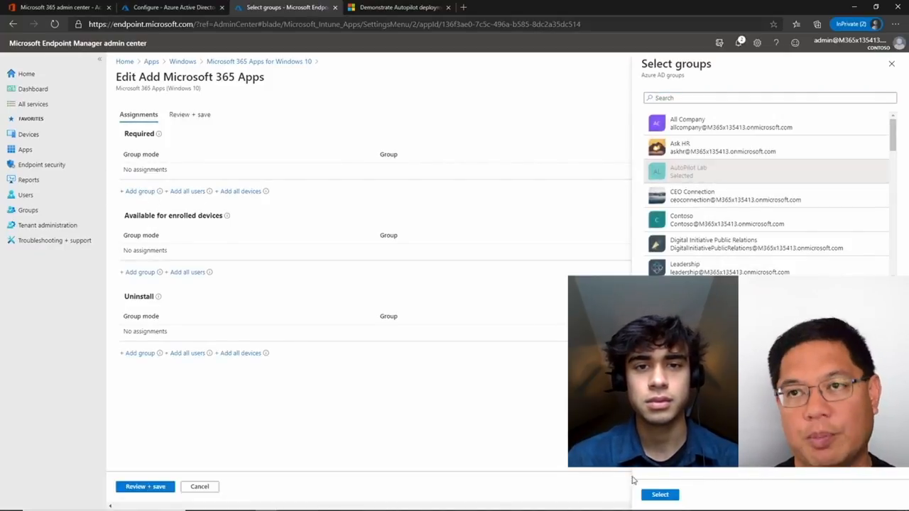
pyautogui.click(659, 495)
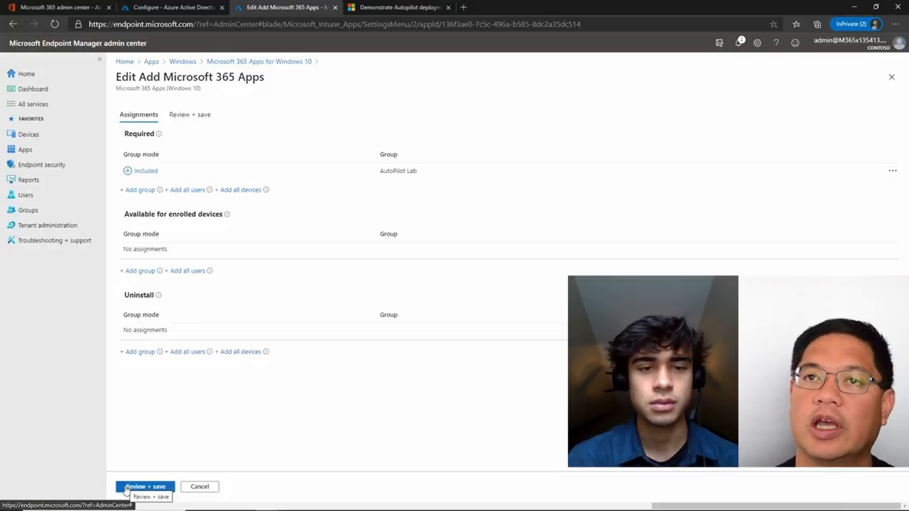
# - Review and save the assignment so AutoPilot Lab shows as a required included group
pyautogui.click(145, 486)
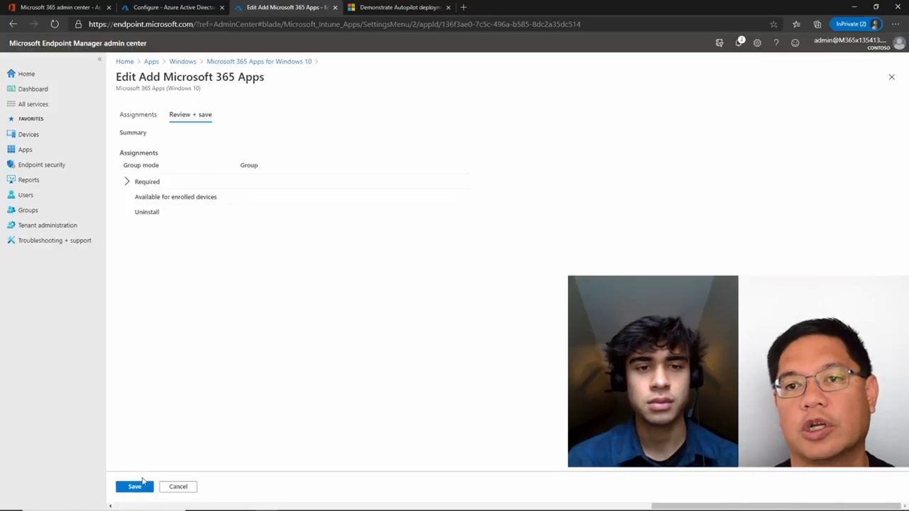
pyautogui.click(133, 486)
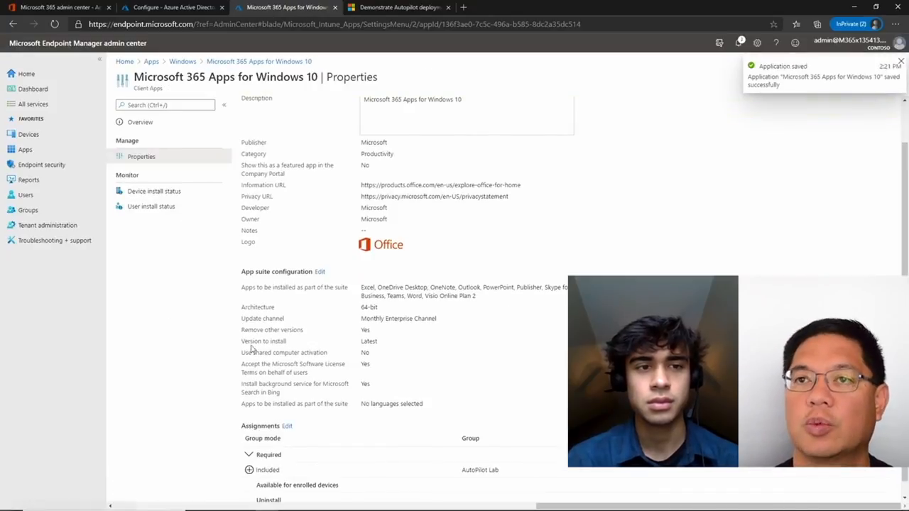
pyautogui.scroll(-3)
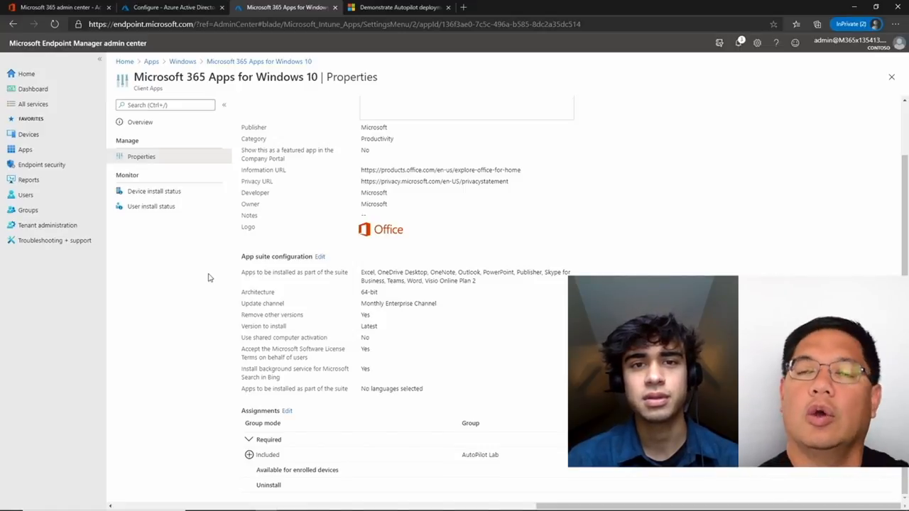
pyautogui.moveTo(25, 194)
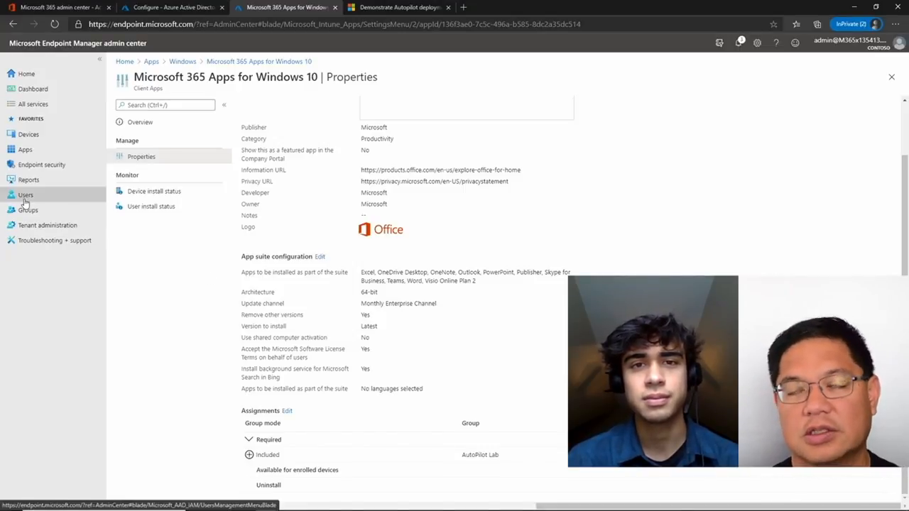